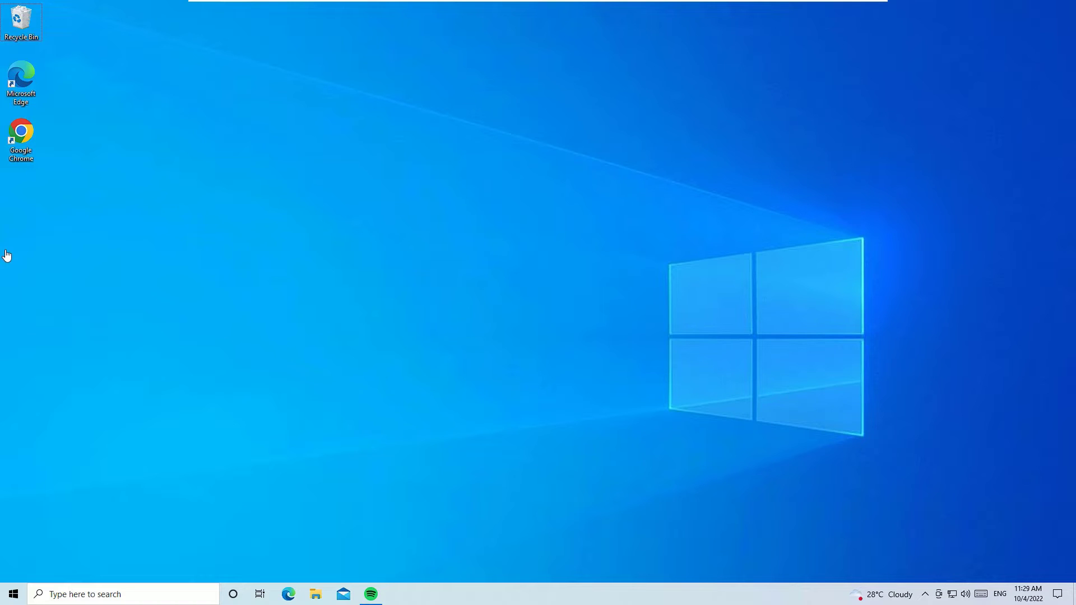
pyautogui.moveTo(11, 171)
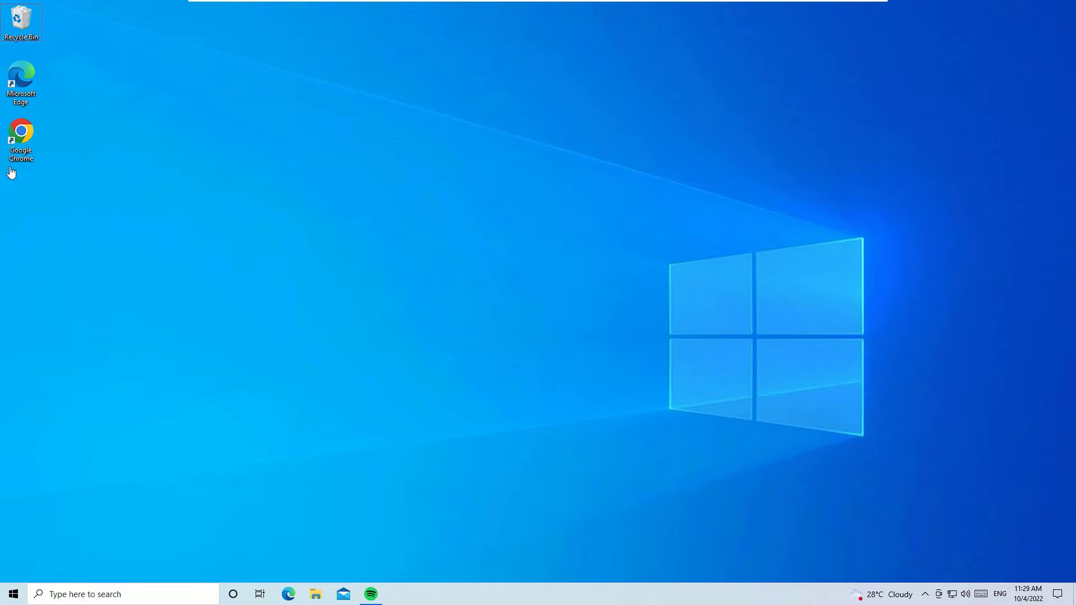
# Step: Search Google in Chrome for 'vlc media player download'
pyautogui.click(21, 141)
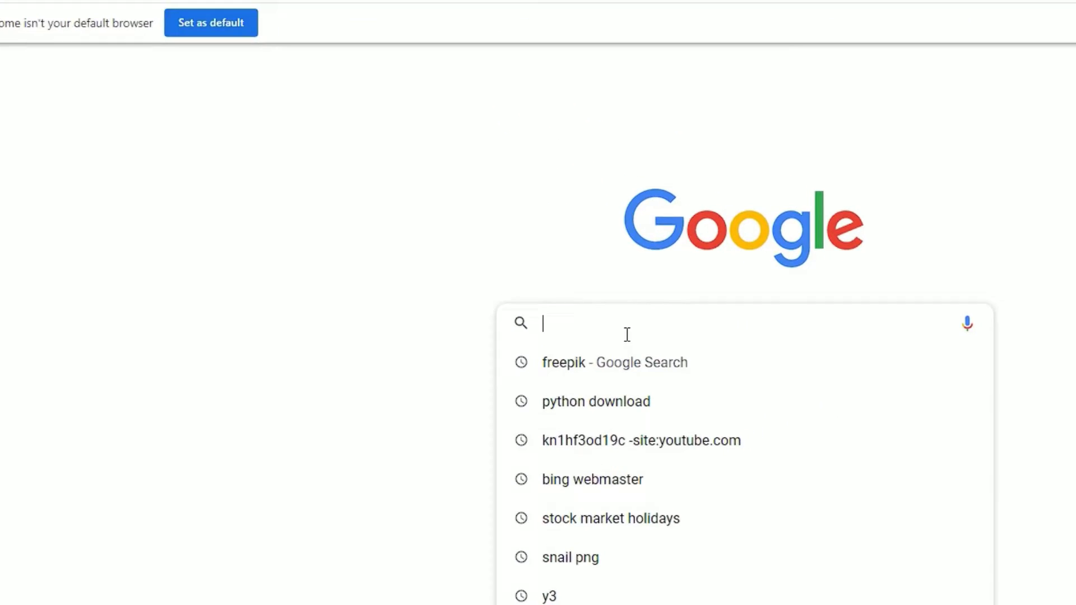
pyautogui.write('vlc media player download')
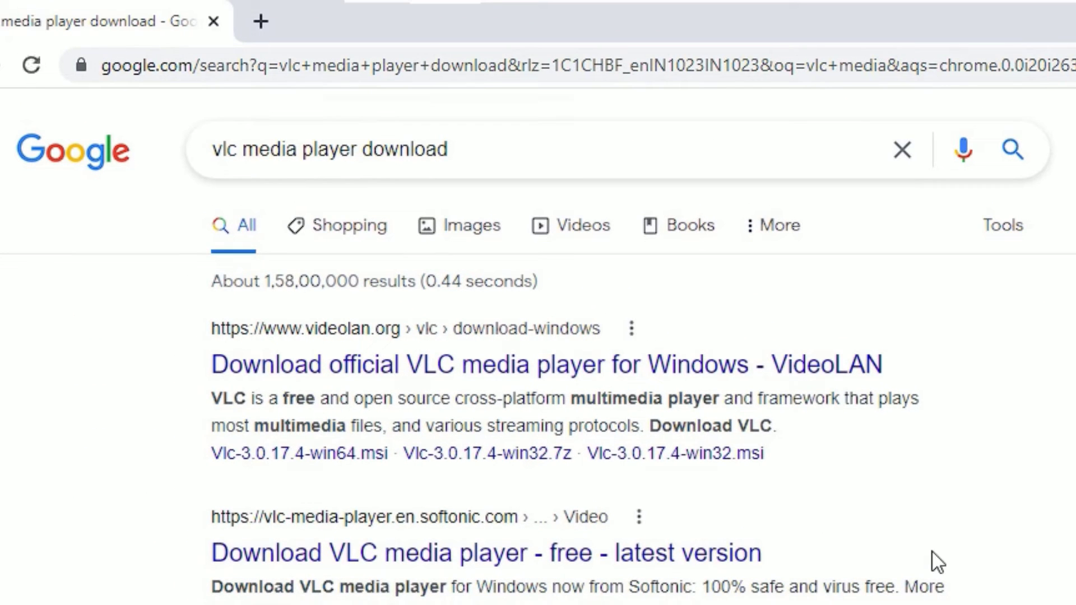
pyautogui.moveTo(323, 346)
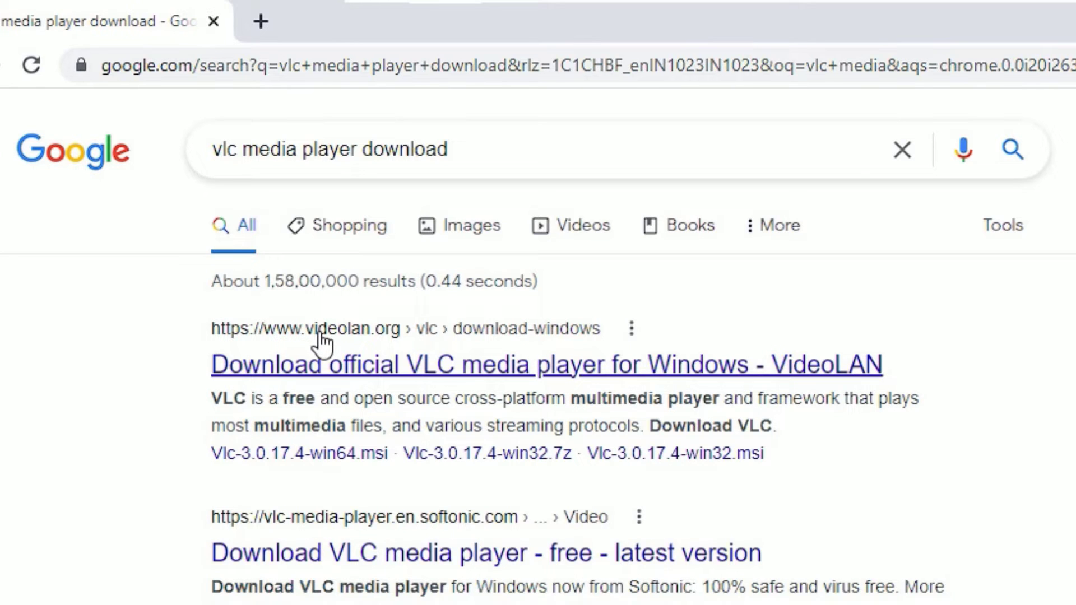
pyautogui.moveTo(377, 342)
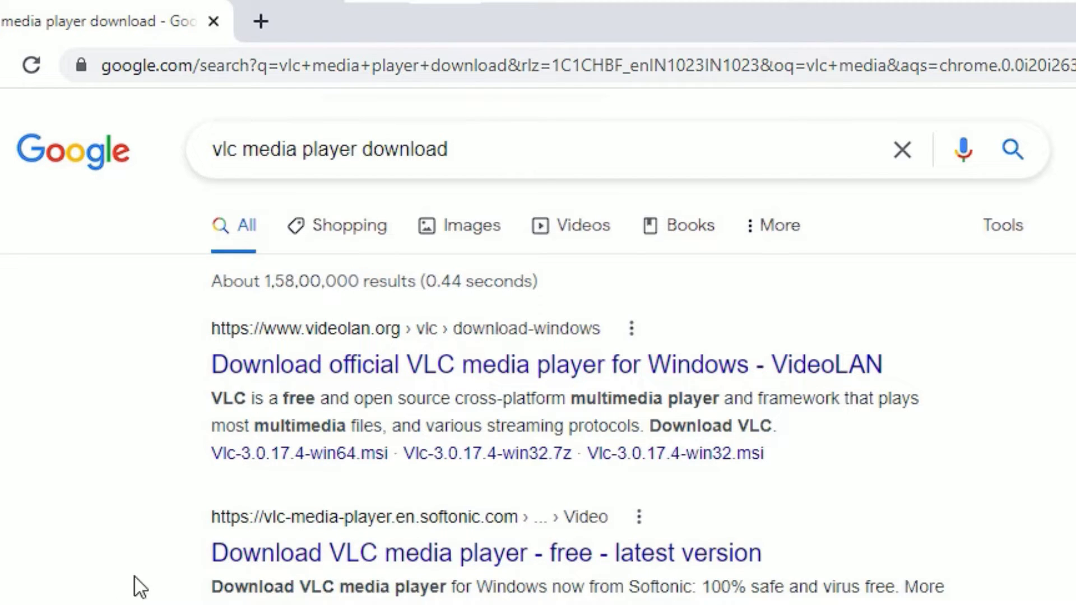
pyautogui.moveTo(274, 392)
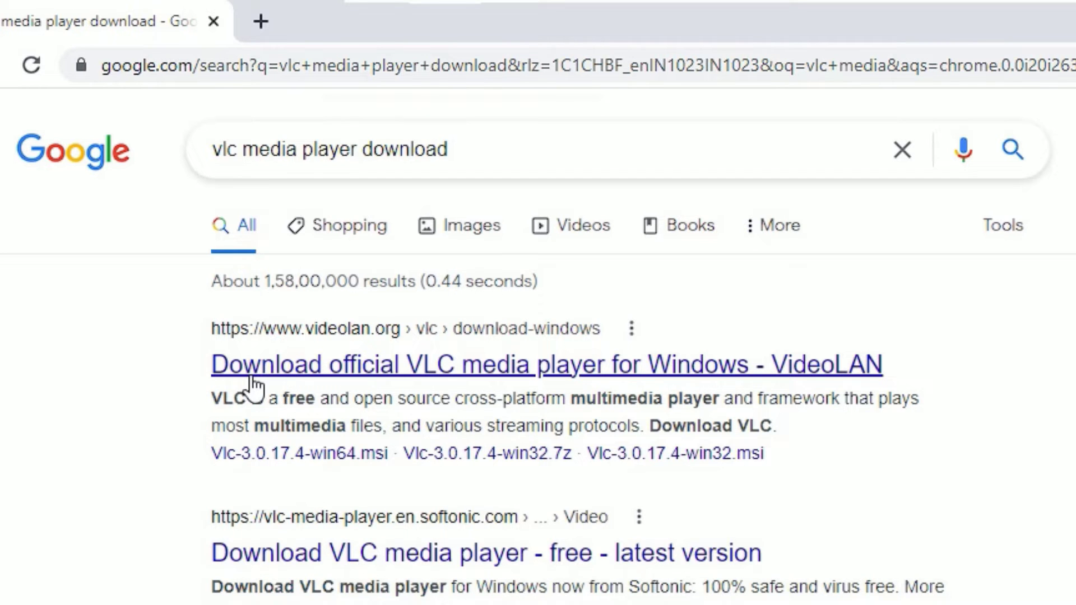
# Step: From the videolan.org result, start downloading VLC 3.0.17 for Windows 64 bits
pyautogui.click(546, 363)
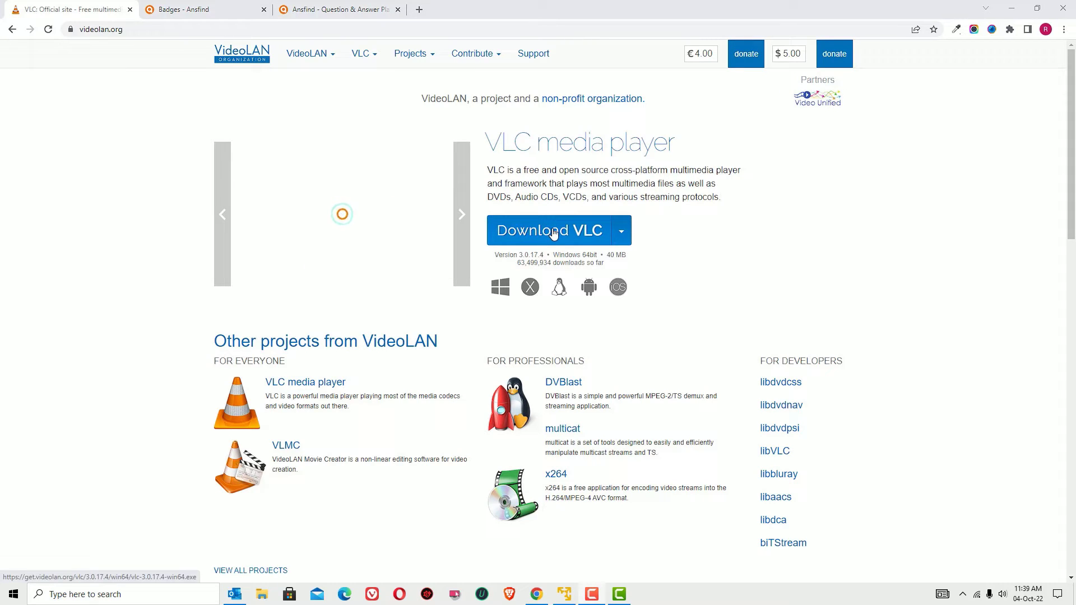
pyautogui.click(360, 54)
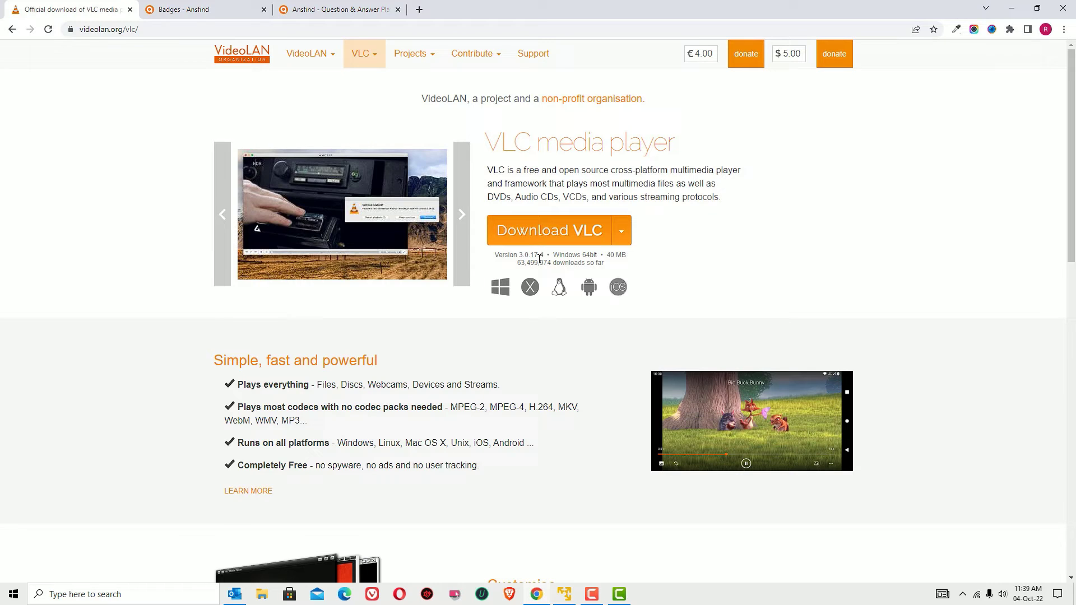
pyautogui.click(460, 214)
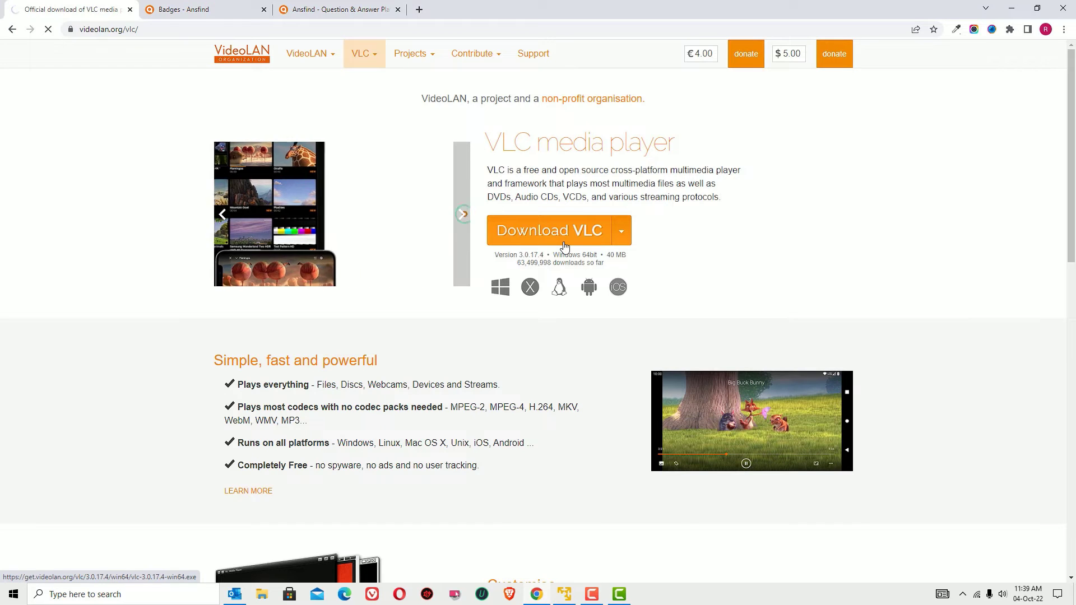
pyautogui.click(548, 230)
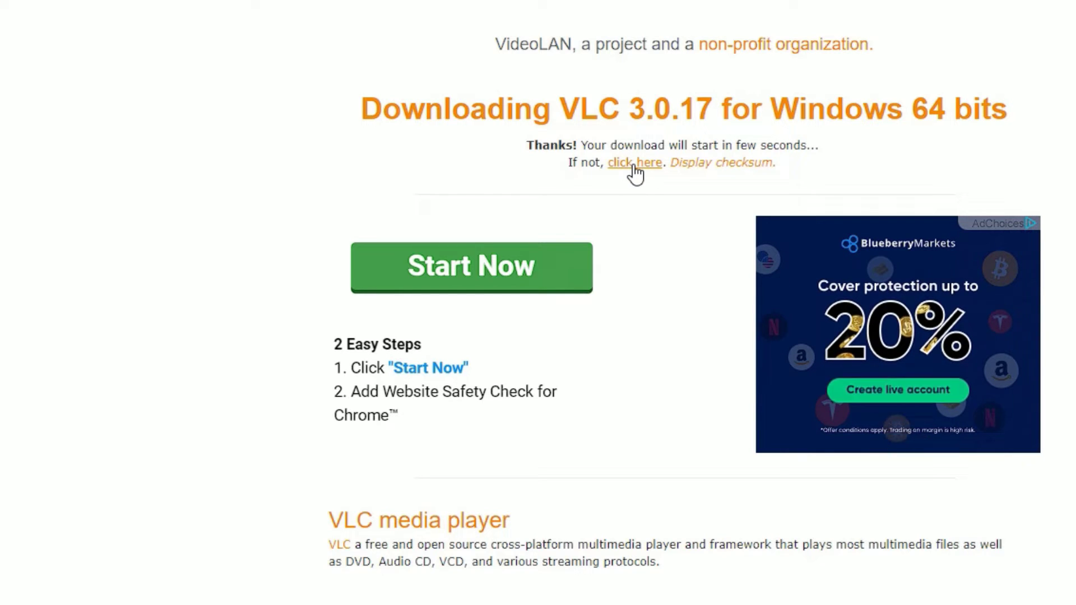
# Step: Download vlc-3.0.17.4-win64.exe with IDM to Downloads\Programs and show its folder
pyautogui.click(635, 163)
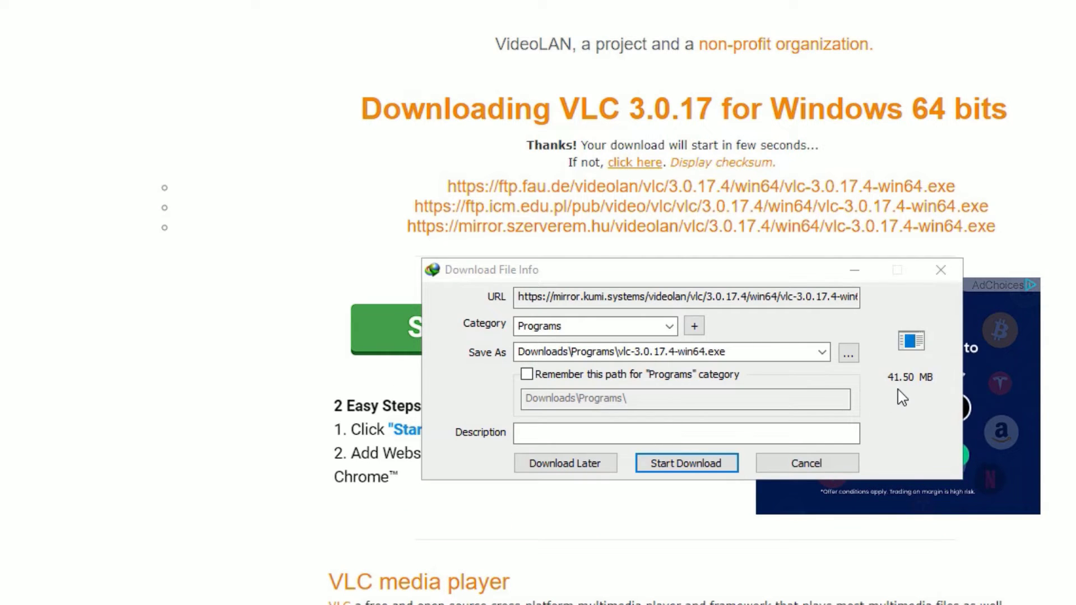
pyautogui.moveTo(900, 366)
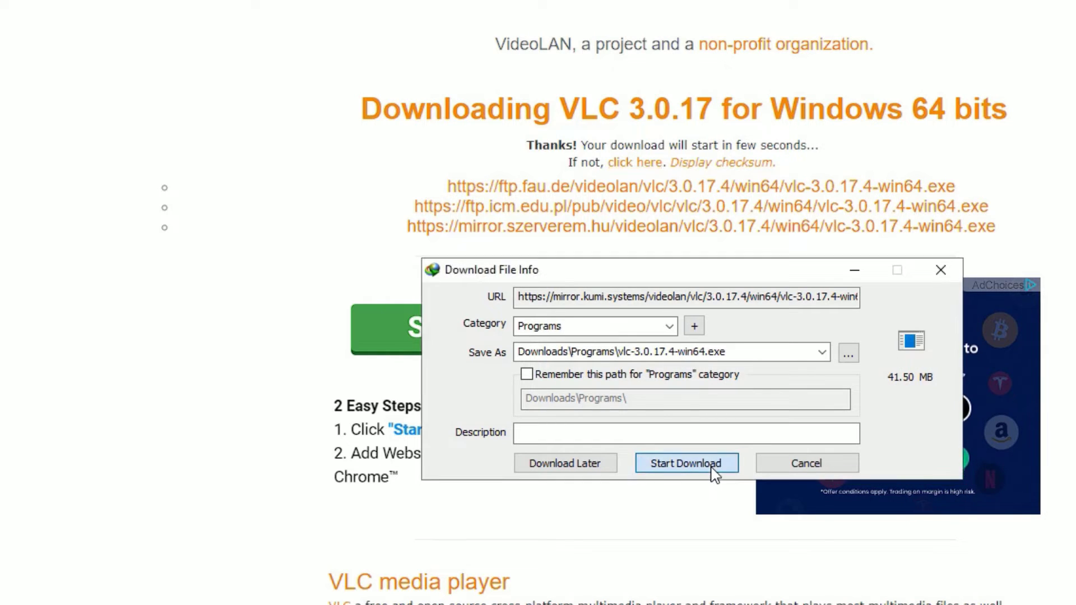
pyautogui.click(686, 463)
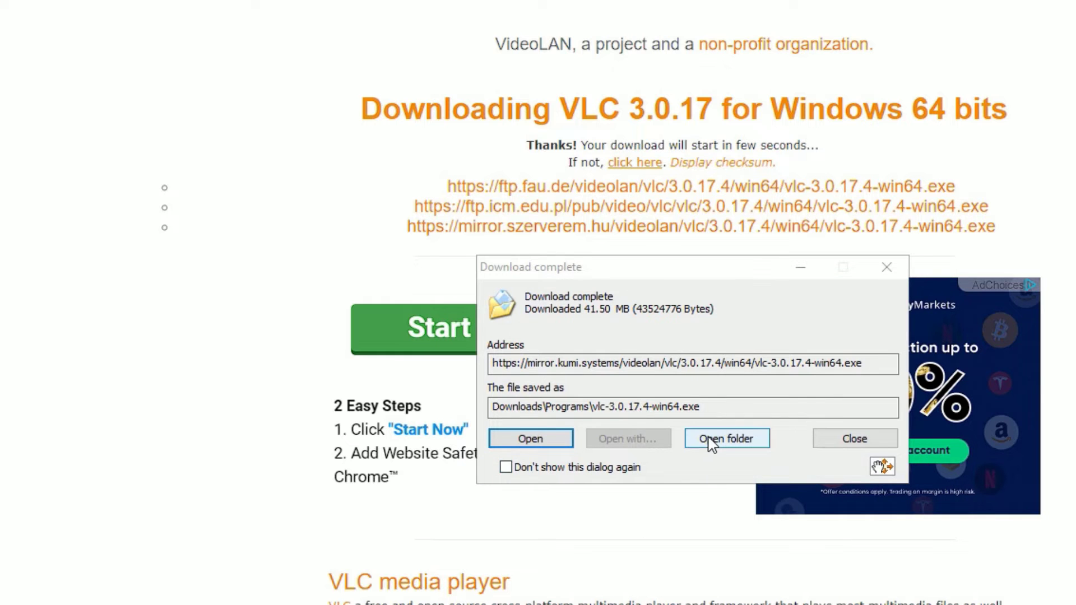
pyautogui.click(726, 438)
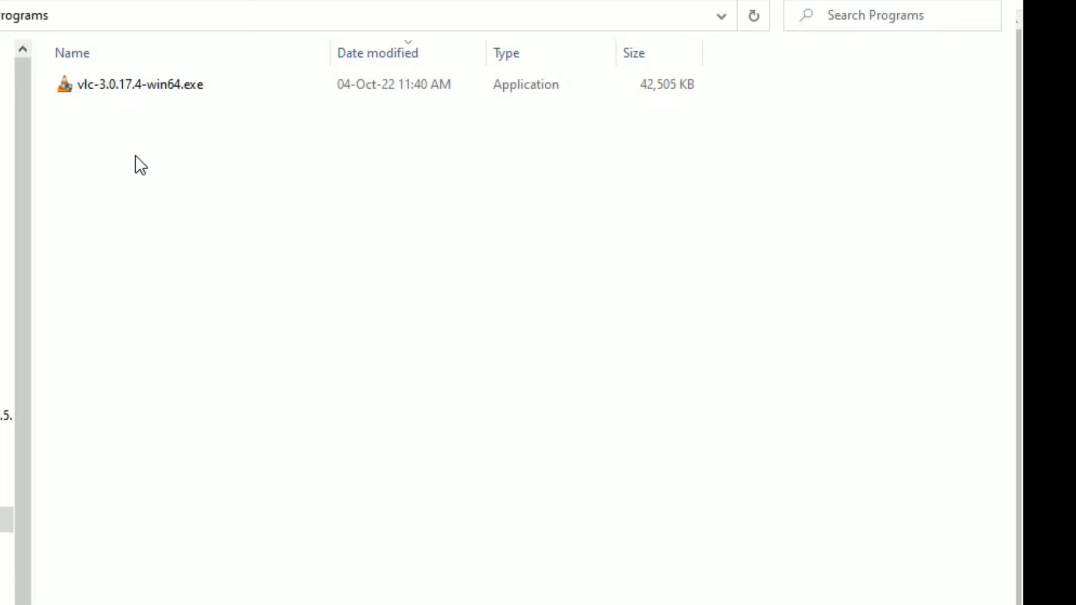
# Step: Launch vlc-3.0.17.4-win64.exe from File Explorer via its right-click Open action
pyautogui.click(137, 85)
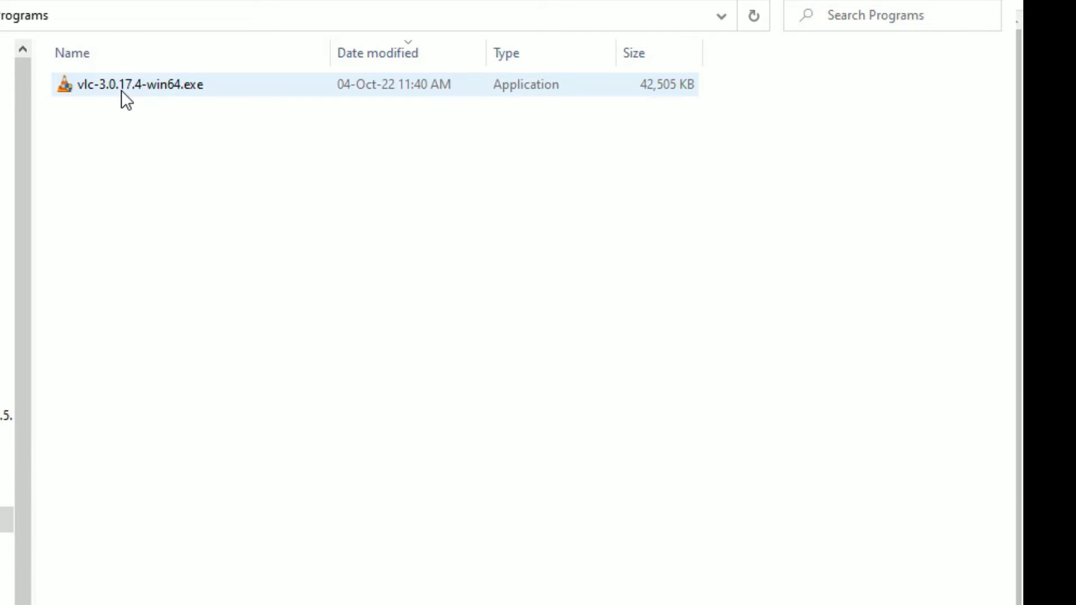
pyautogui.rightClick(137, 84)
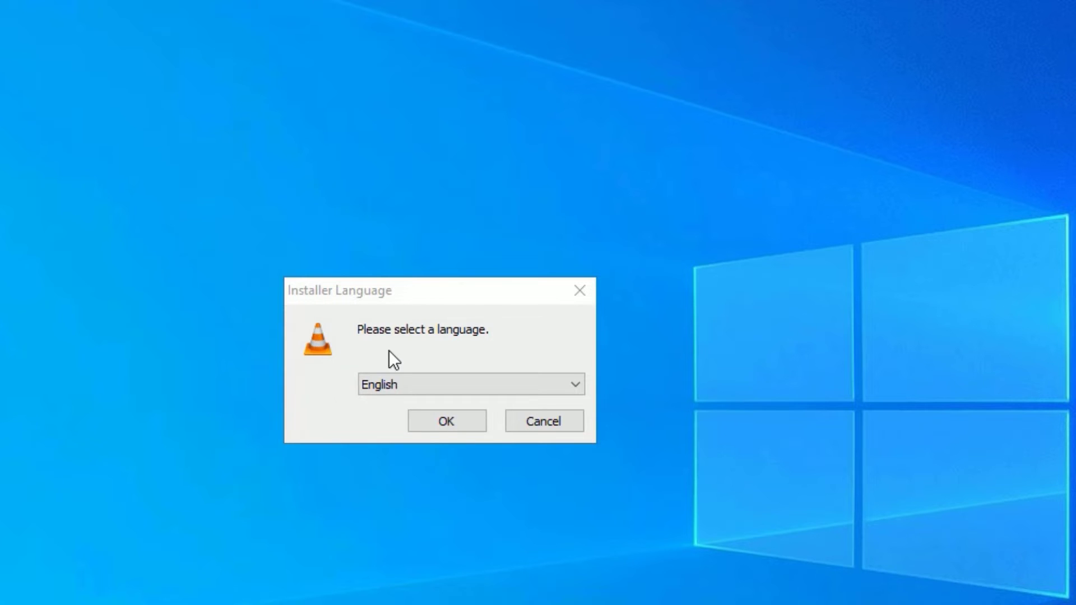
# Step: Keep English as the installer language and continue past the welcome page
pyautogui.click(470, 383)
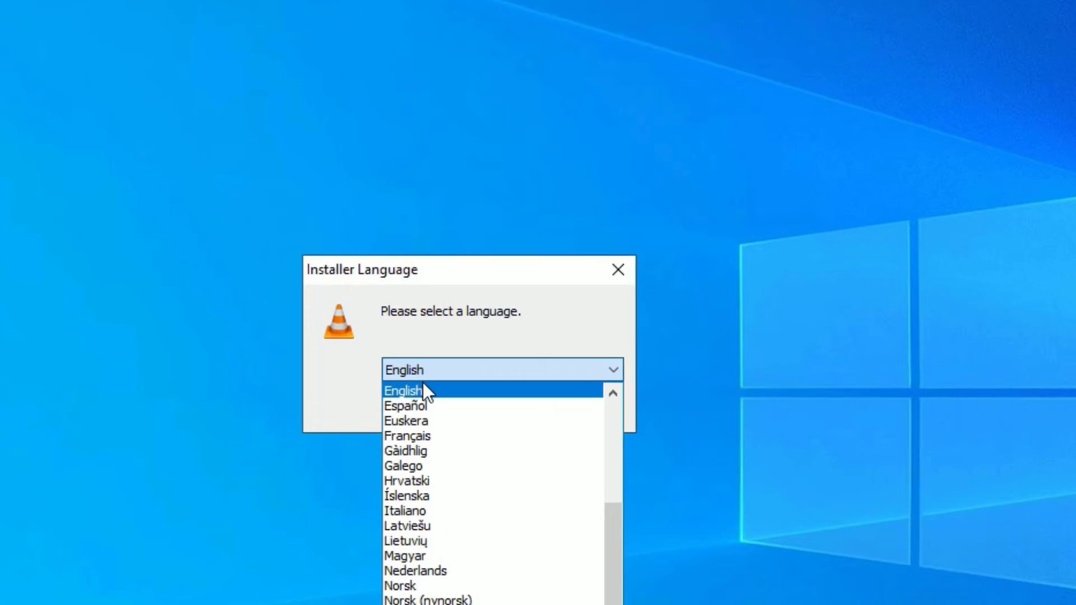
pyautogui.click(403, 390)
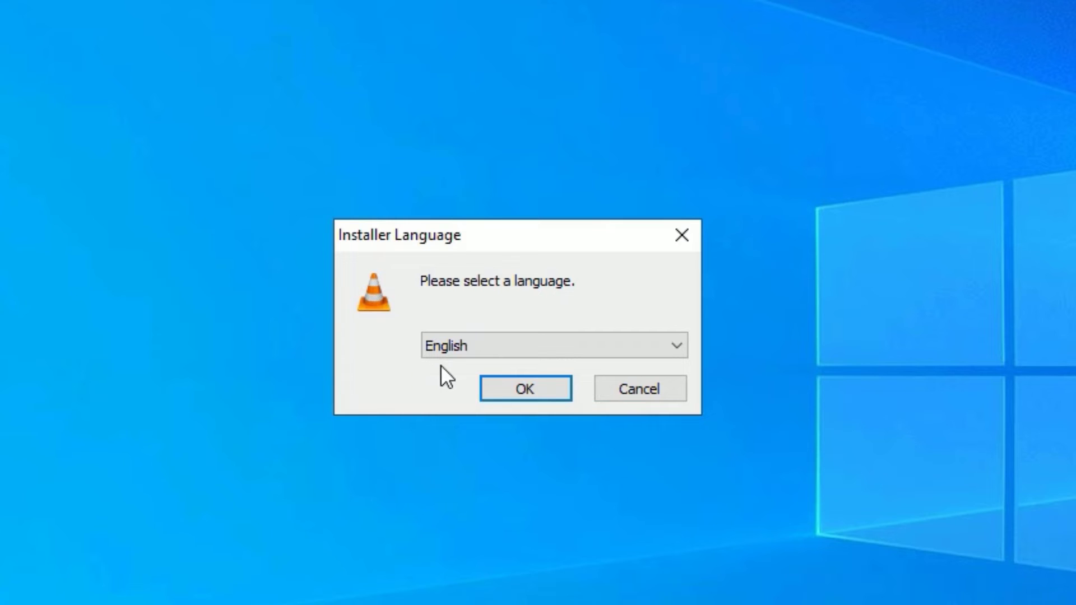
pyautogui.click(525, 388)
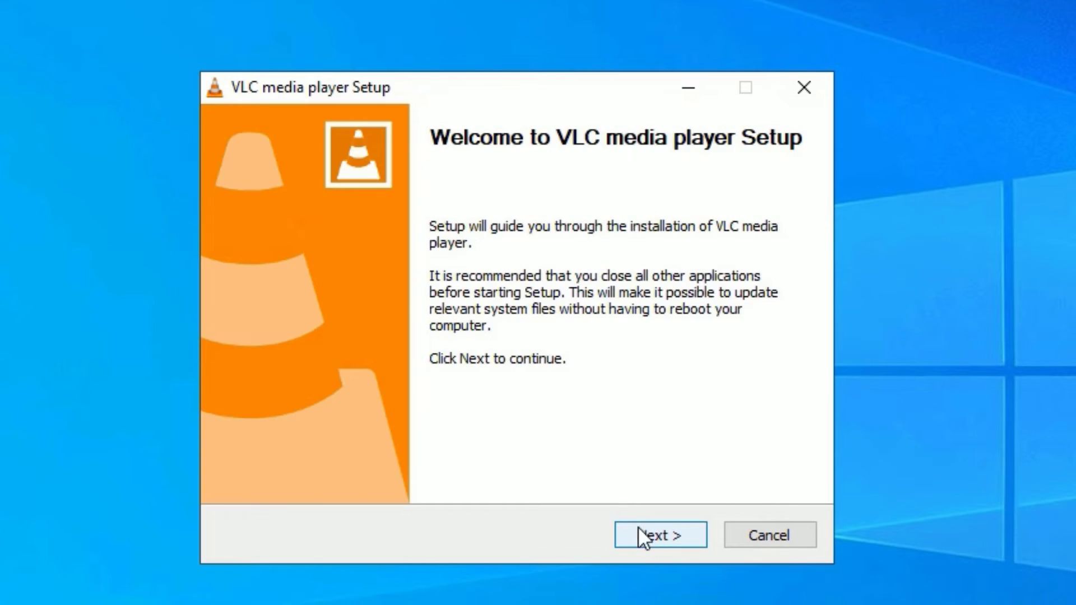
pyautogui.click(659, 535)
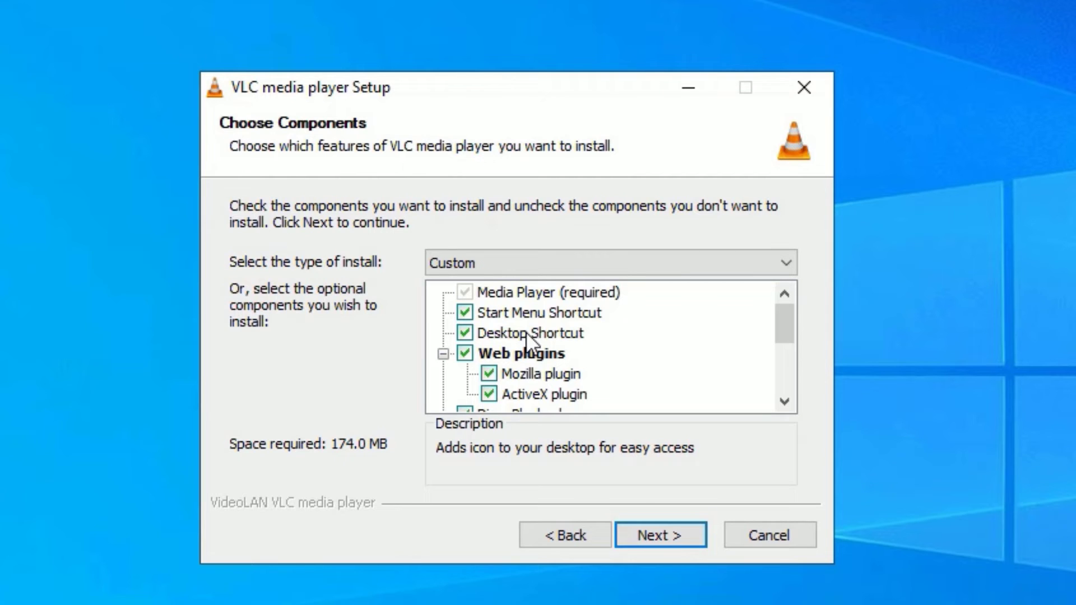
pyautogui.moveTo(588, 368)
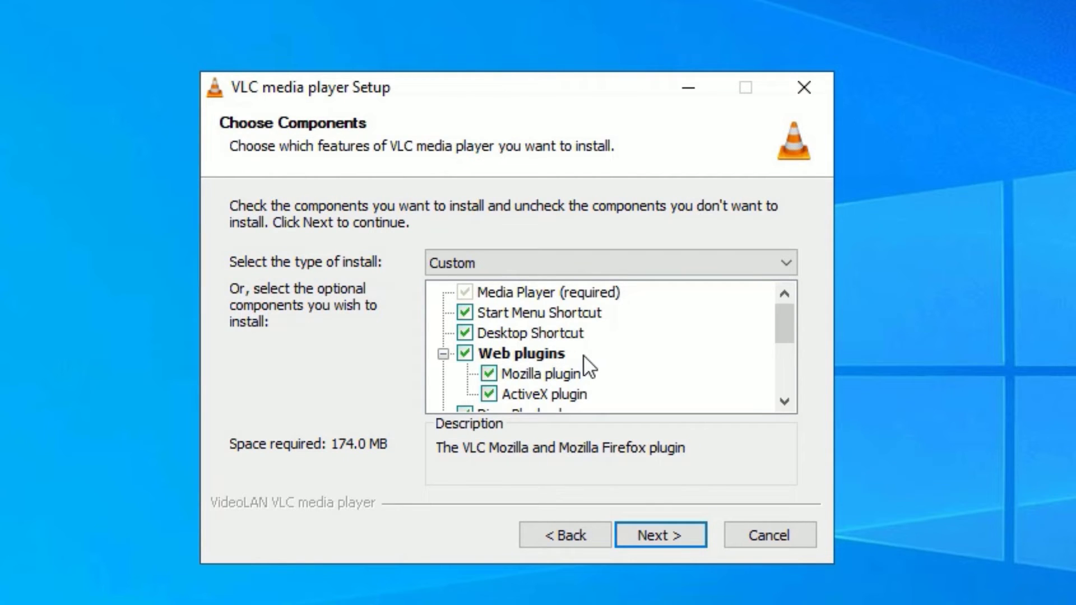
# Step: Keep the Desktop Shortcut component and install into C:\Program Files\VideoLAN\VLC
pyautogui.scroll(-3)
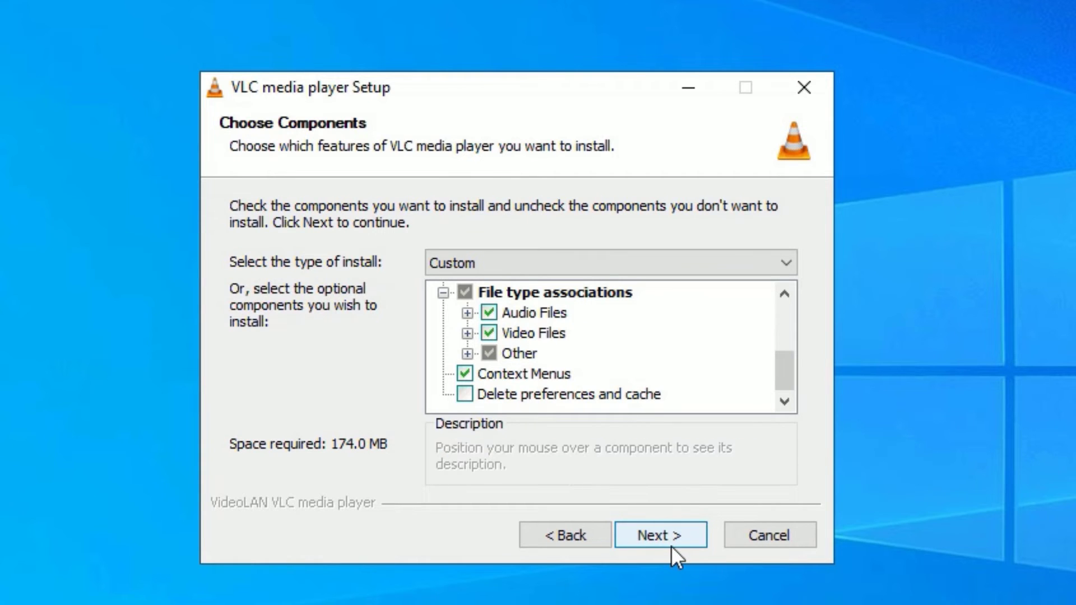
pyautogui.click(659, 535)
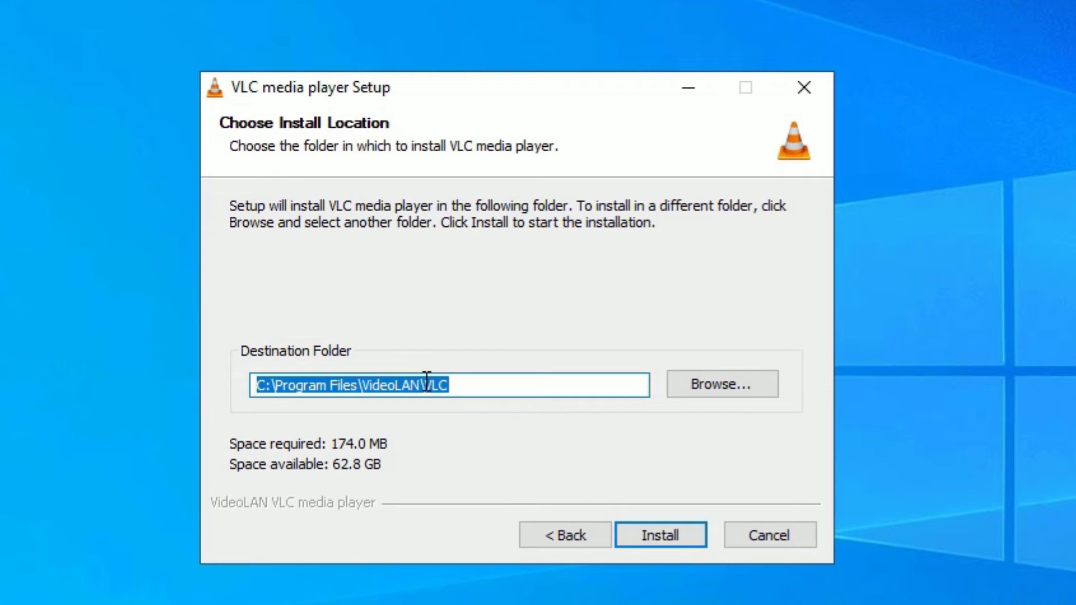
pyautogui.moveTo(357, 411)
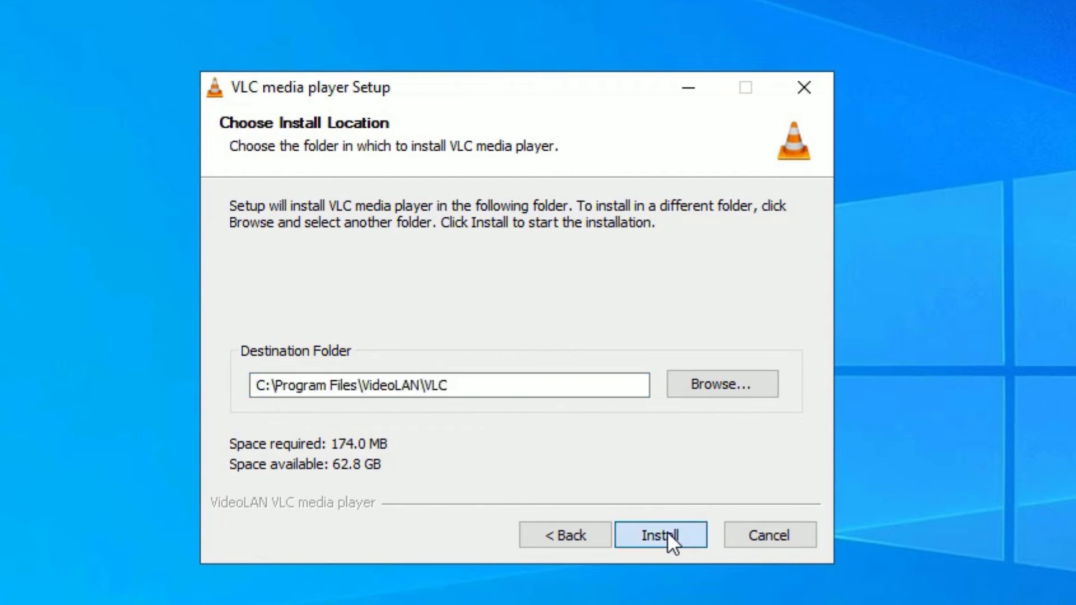
pyautogui.click(660, 535)
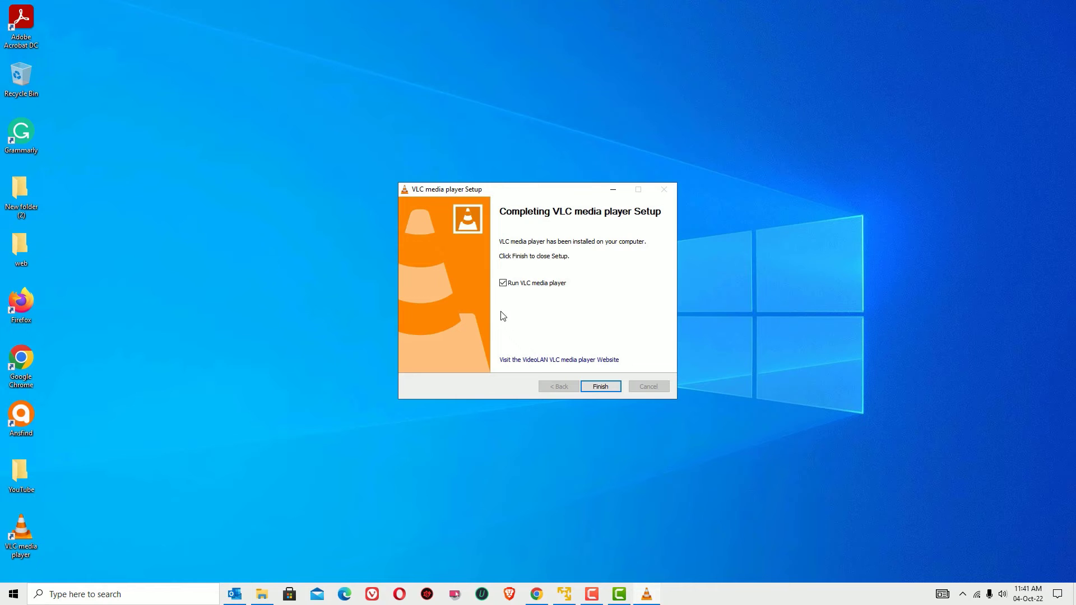
# Step: Finish setup, launch VLC from its new desktop shortcut, then bring up the YouTube folder
pyautogui.click(598, 386)
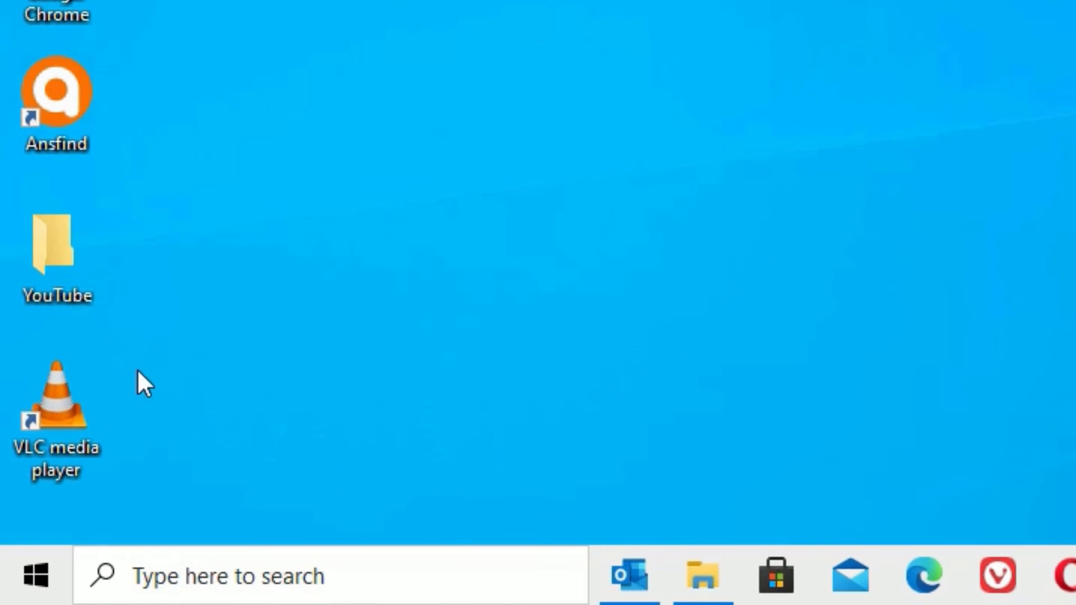
pyautogui.click(54, 398)
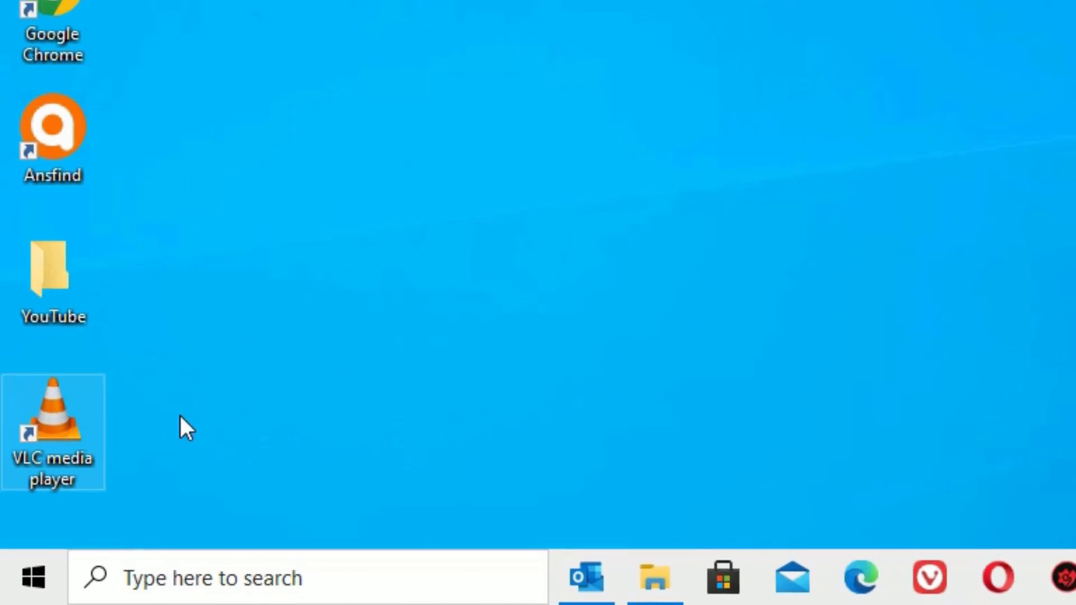
pyautogui.doubleClick(52, 430)
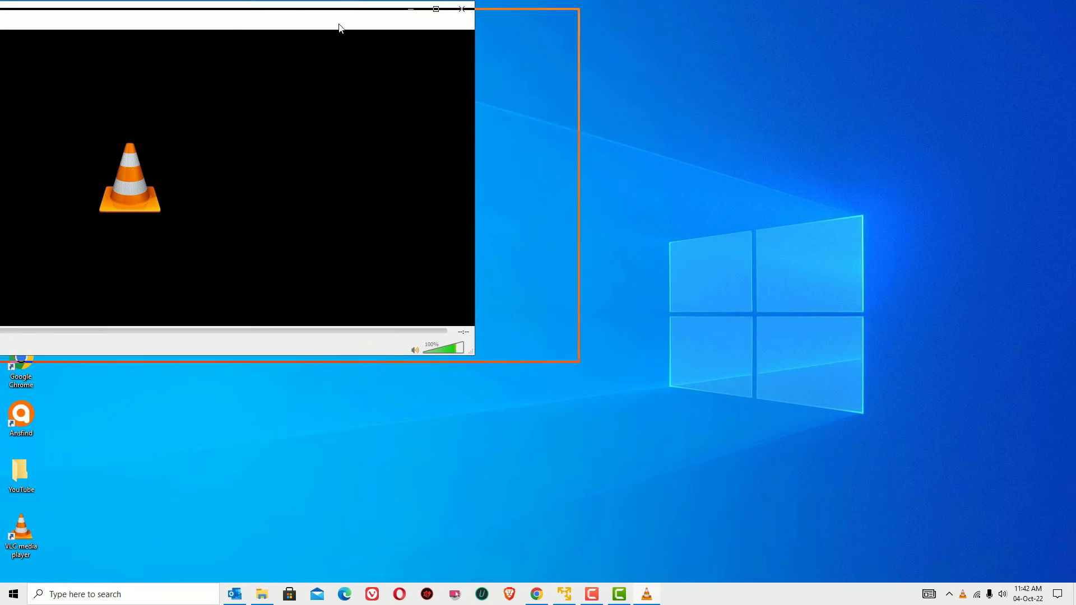
pyautogui.click(46, 39)
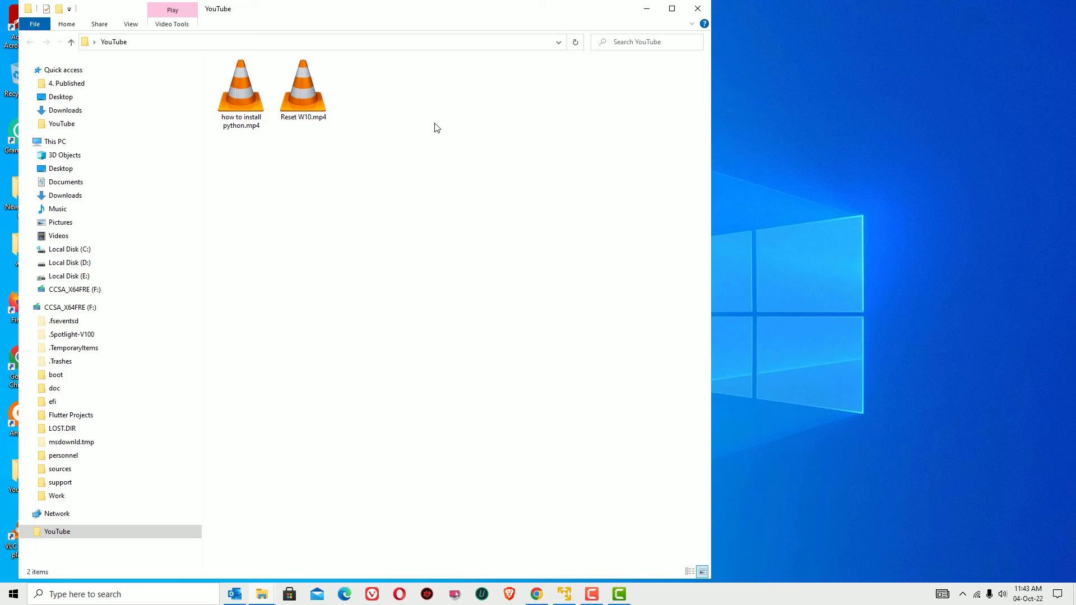
# Step: Play 'how to install python.mp4' with VLC from its context menu
pyautogui.rightClick(239, 90)
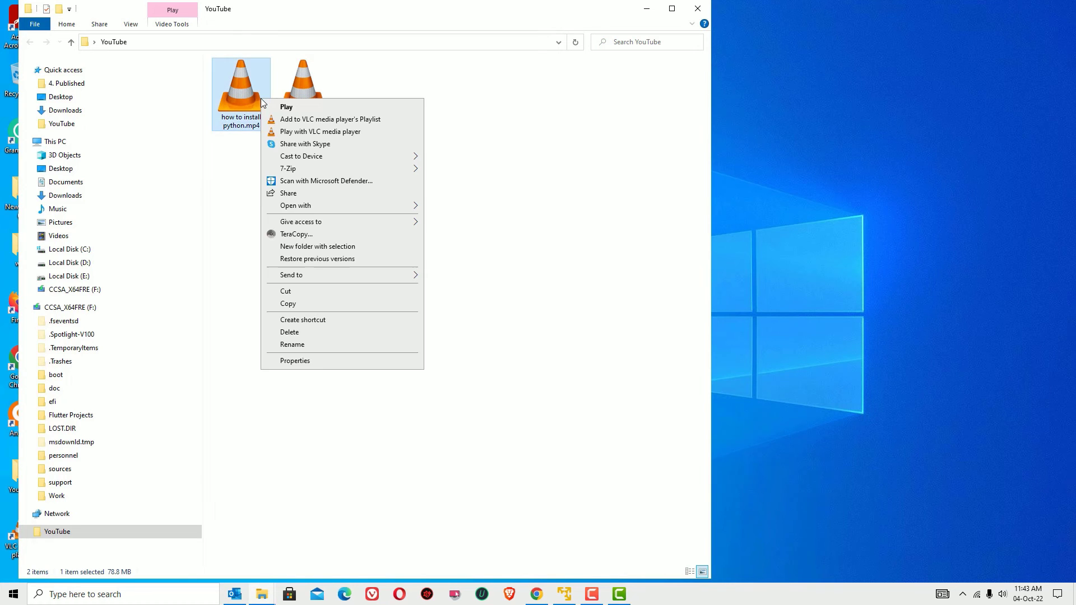
pyautogui.click(286, 107)
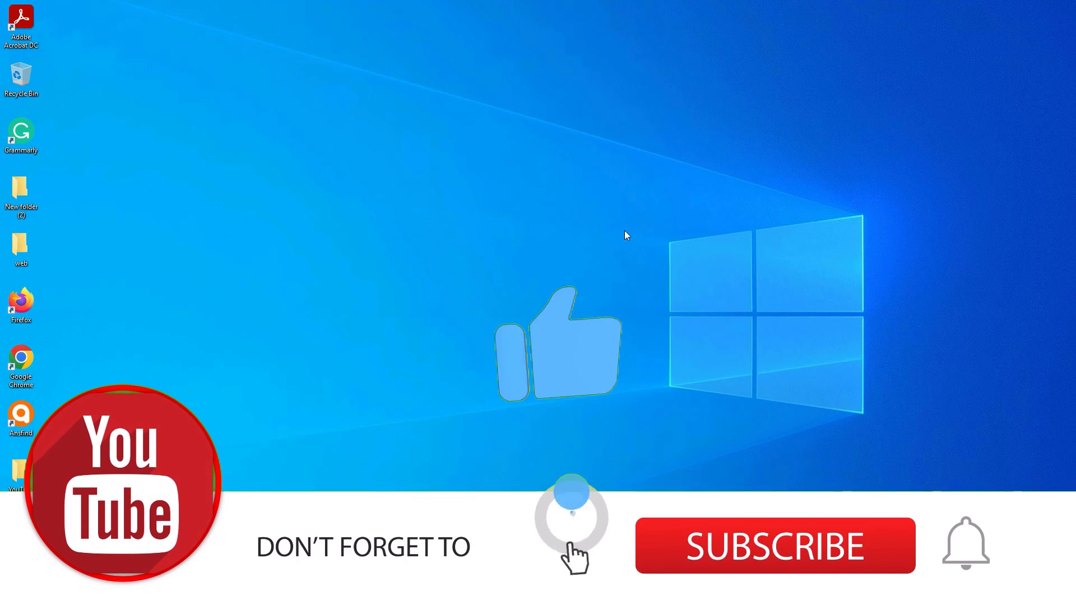
pyautogui.click(776, 545)
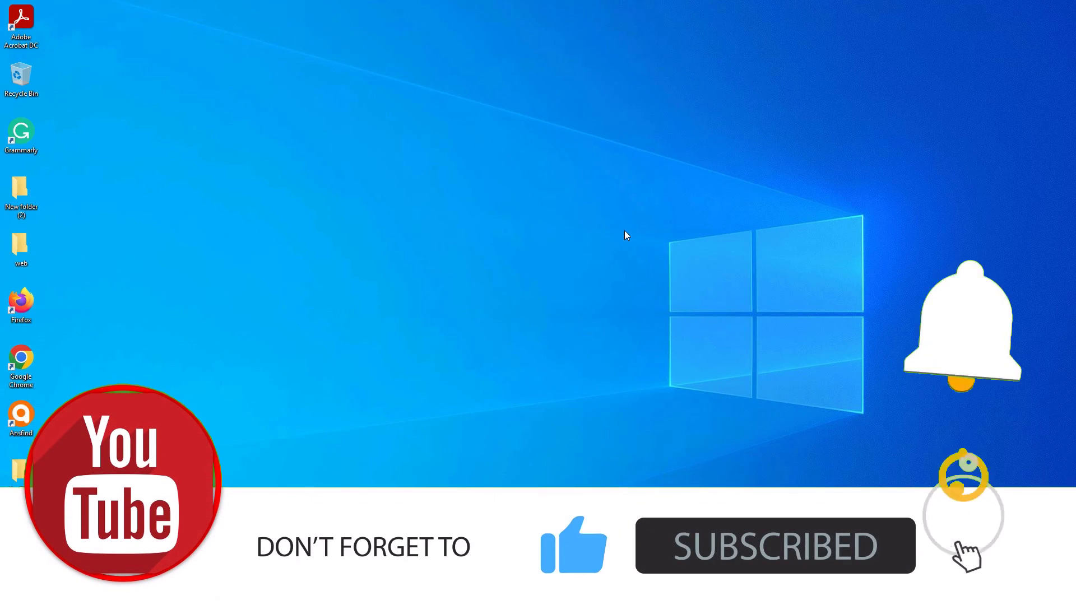